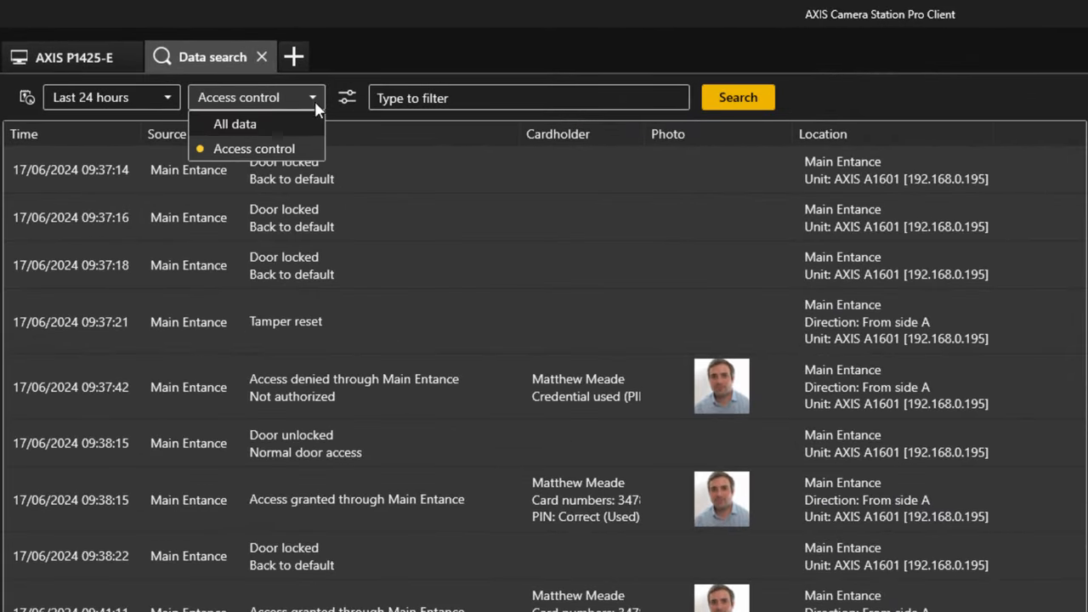
mouse_move(347, 102)
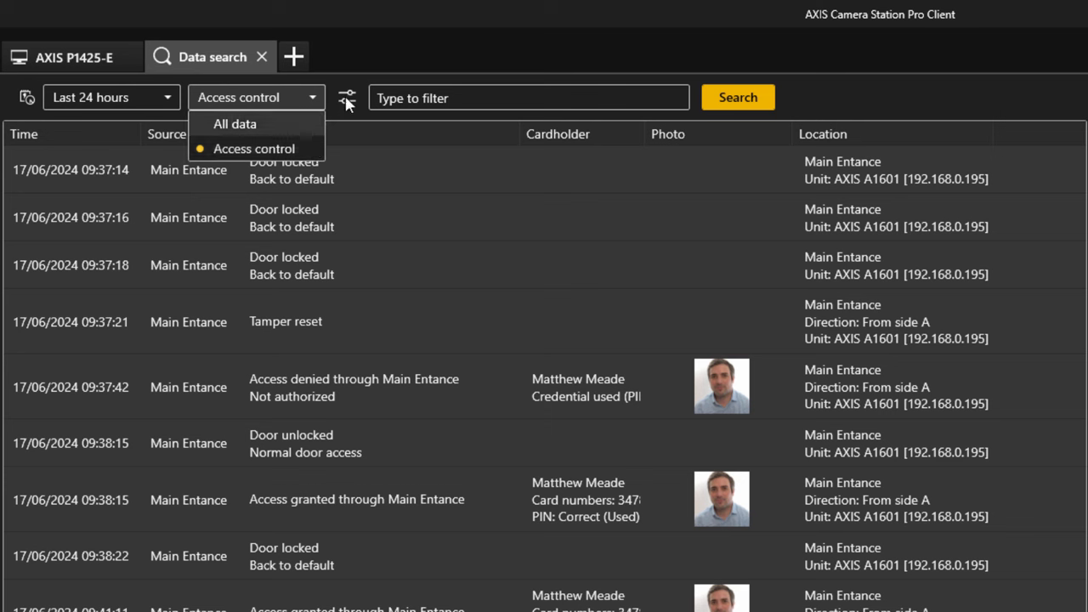
Exclude Rear door from the data search filters so only Main Entance remains
click(347, 97)
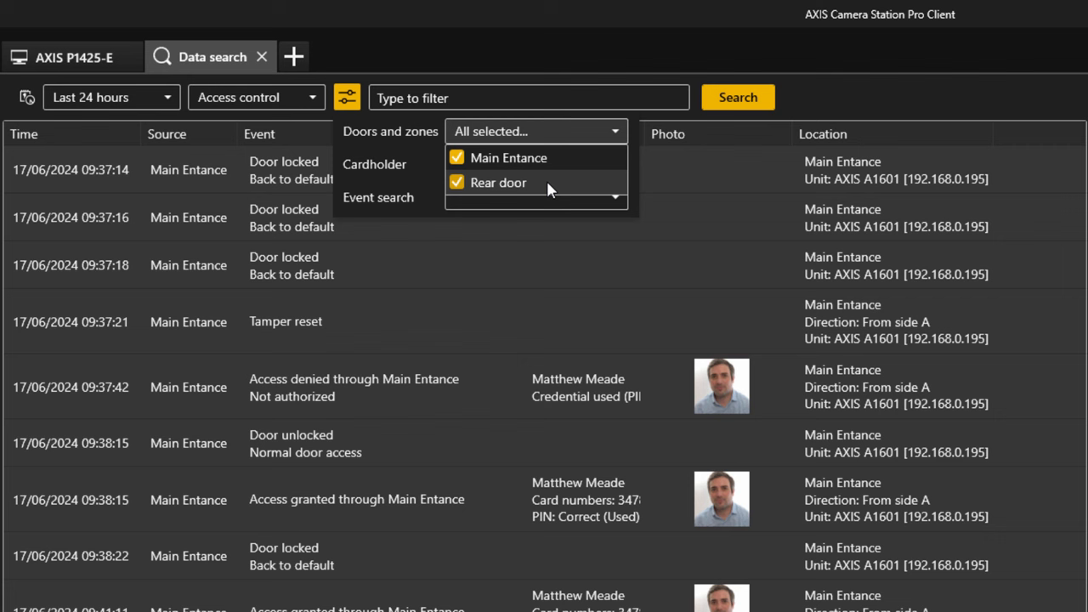
click(457, 181)
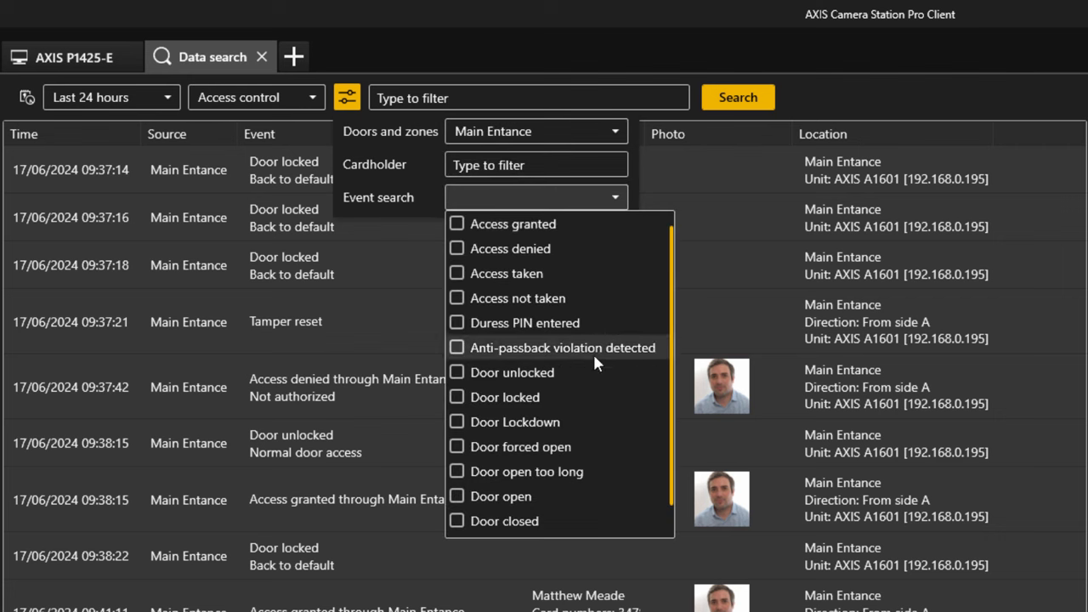
mouse_move(588, 445)
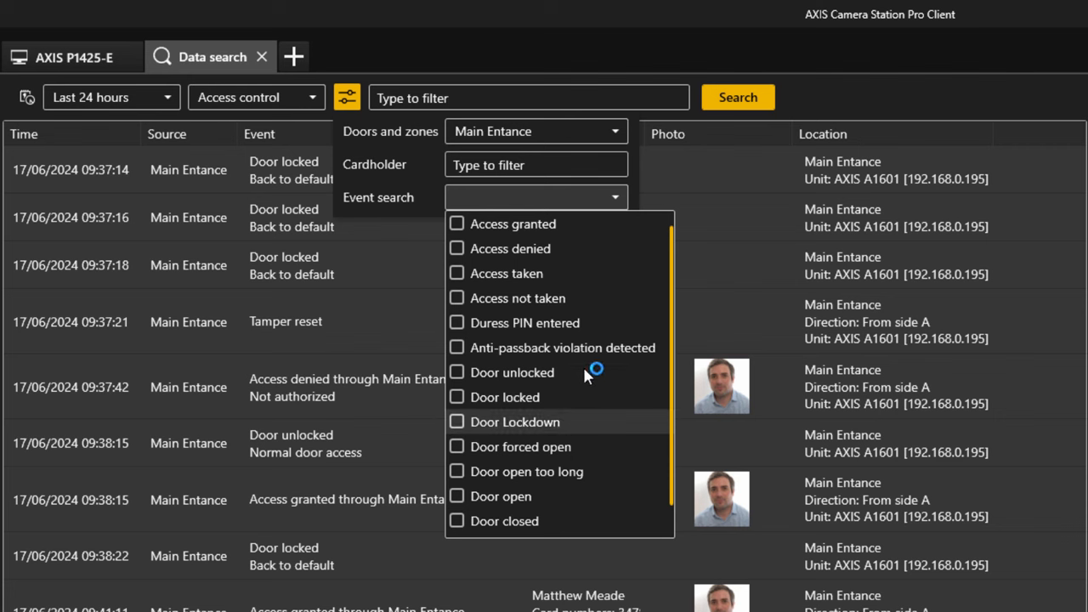
Search for cardholder Matthew's events, then filter the results for 'Not auth'
click(536, 163)
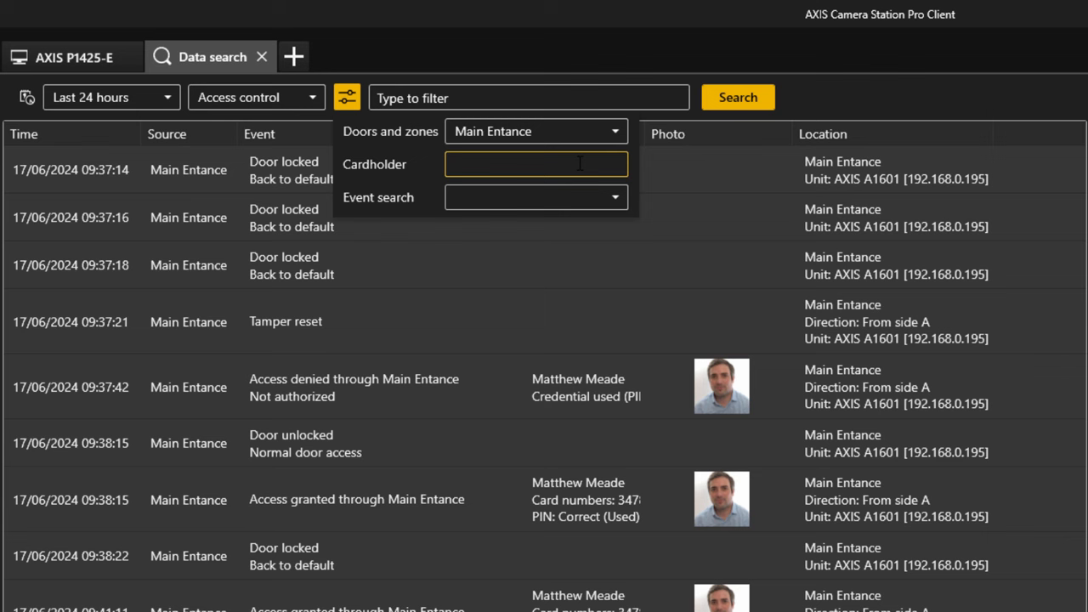
text(Matthew)
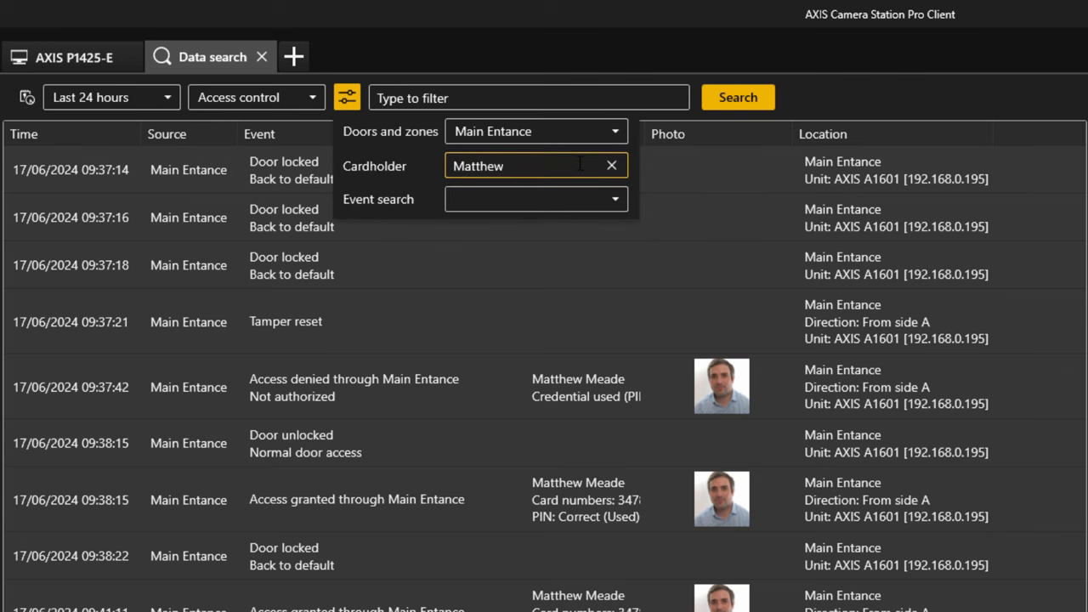
click(738, 97)
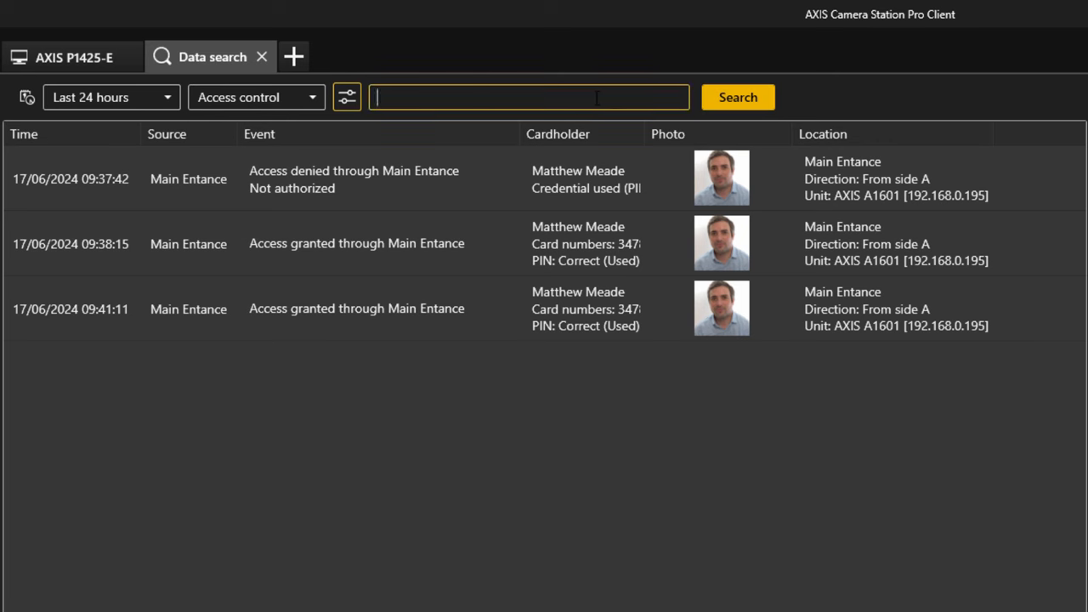
text(Not auth)
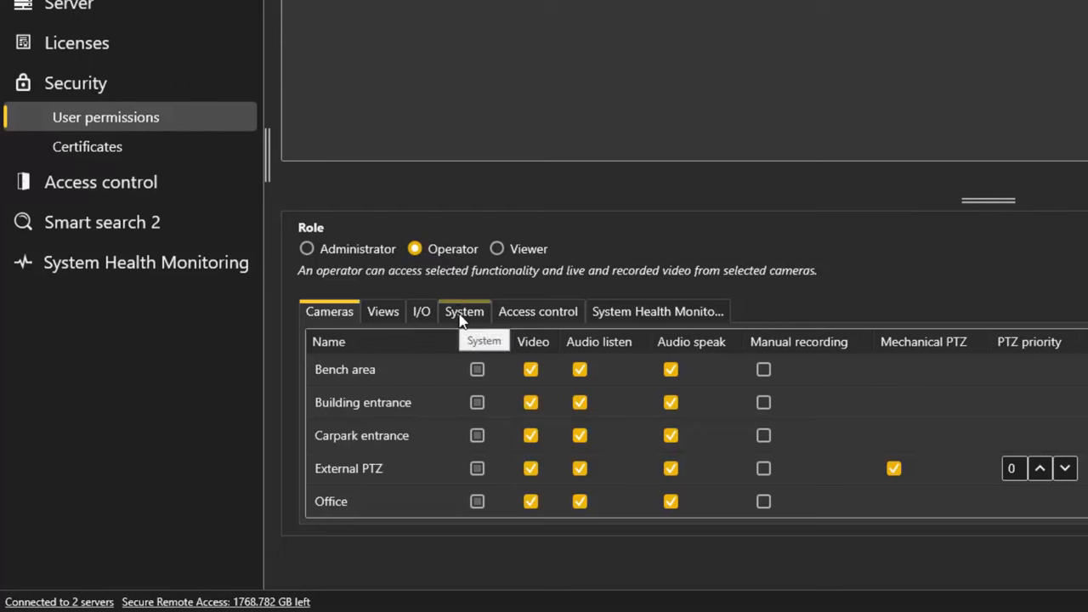
Enable the Access data search system permission for the Operator role
click(464, 311)
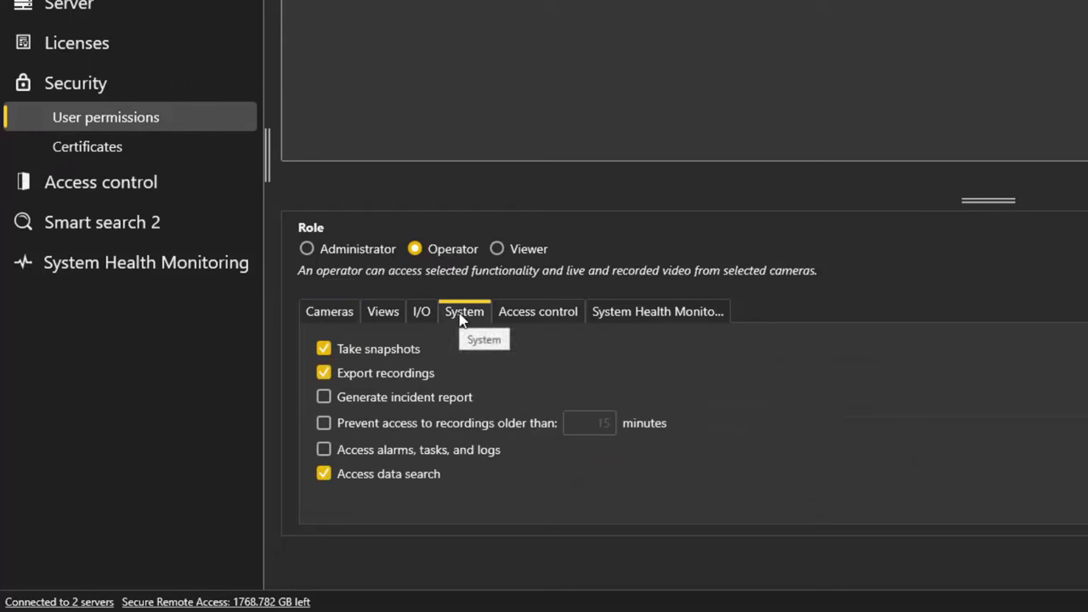
mouse_move(388, 472)
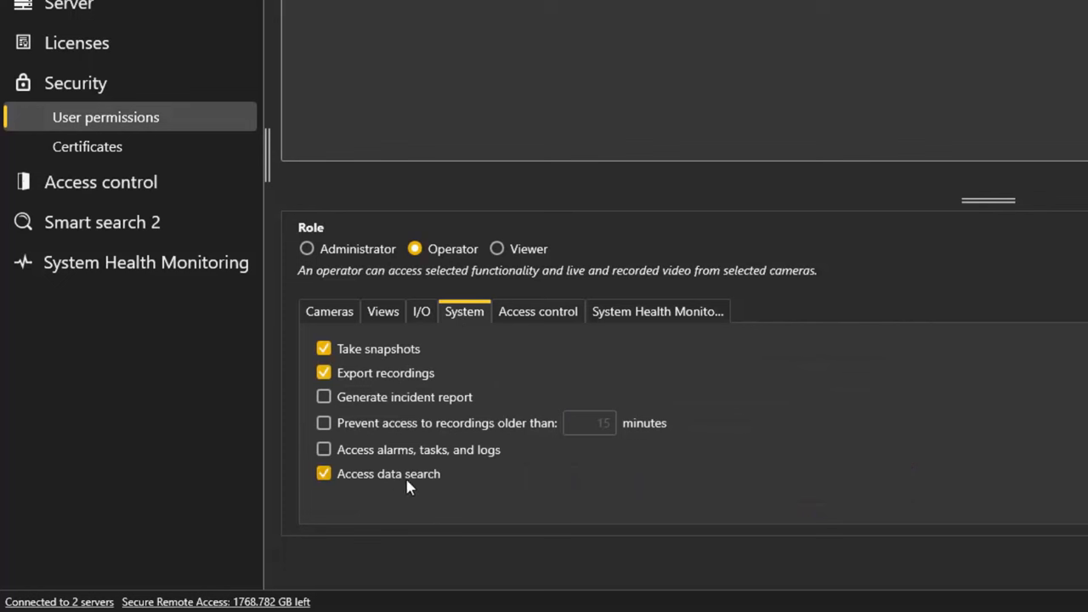
mouse_move(418, 489)
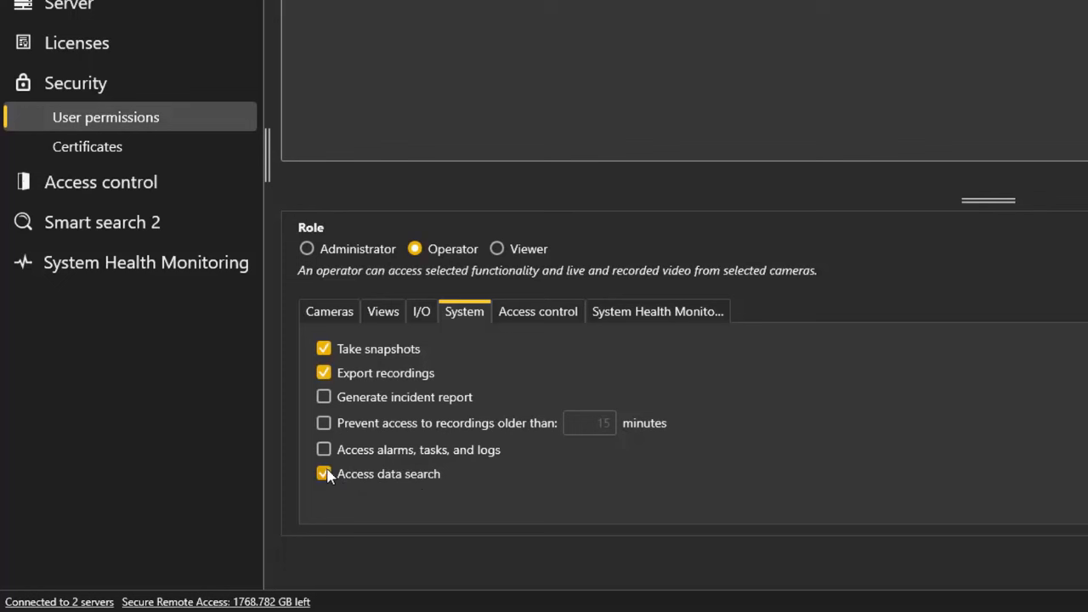
click(323, 473)
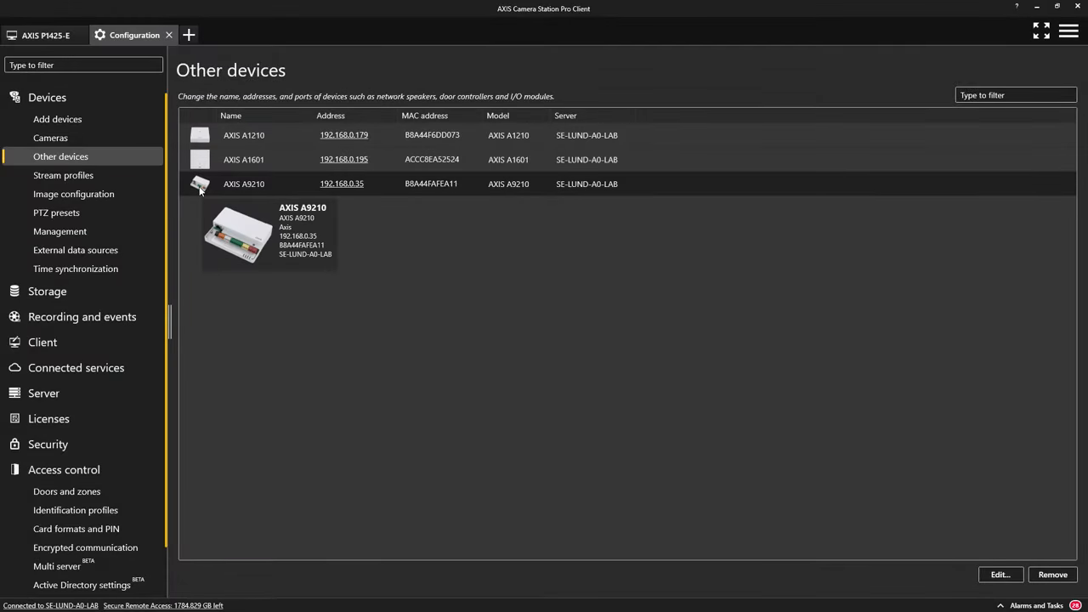
mouse_move(344, 184)
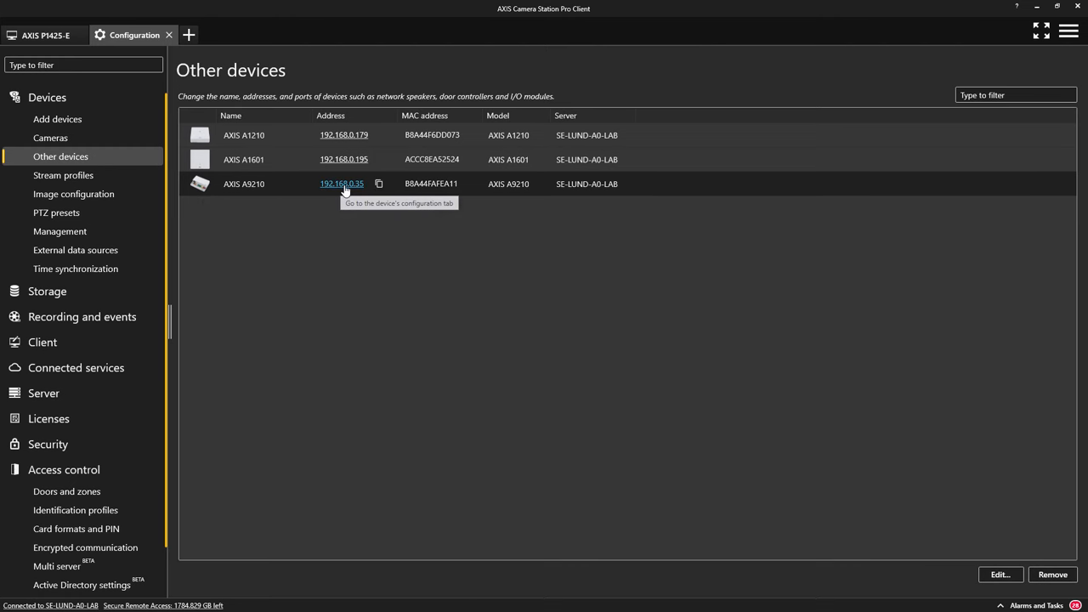
Set the A9210's input Door Contact to a closed-circuit normal state
click(339, 184)
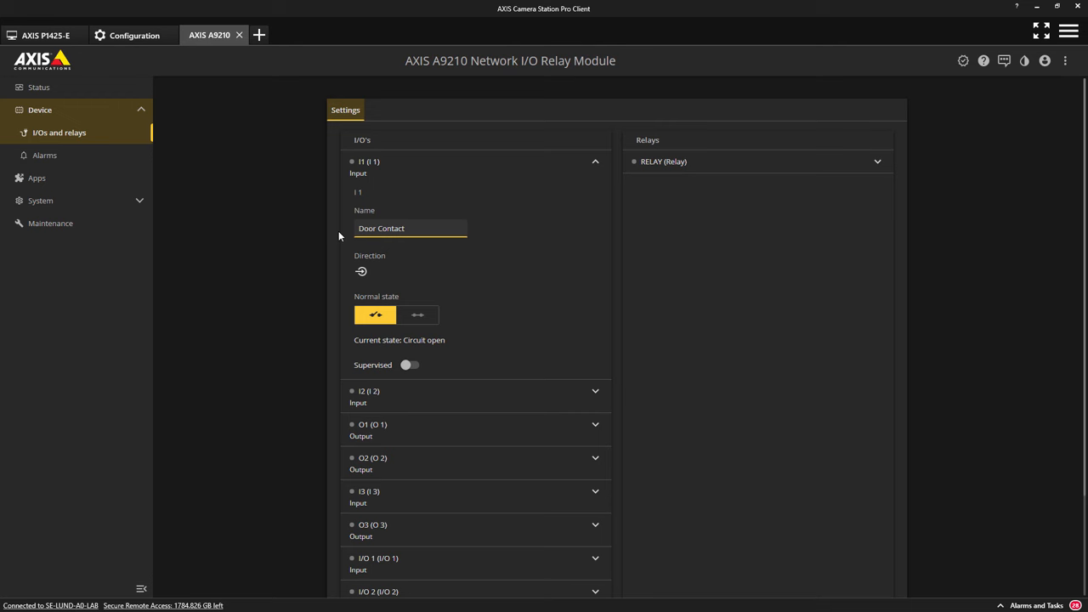
click(418, 314)
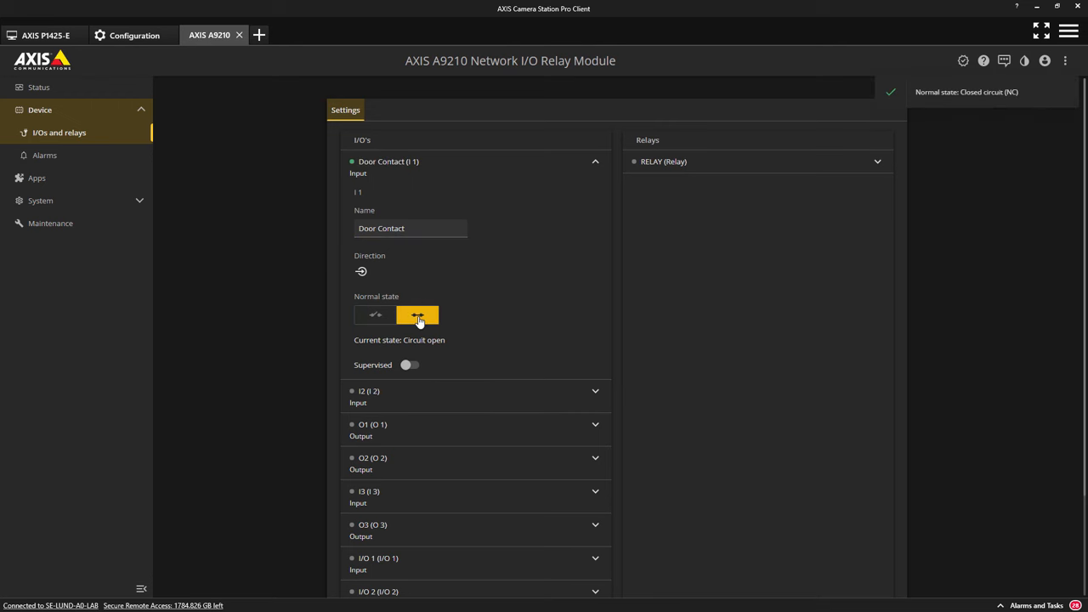
click(134, 34)
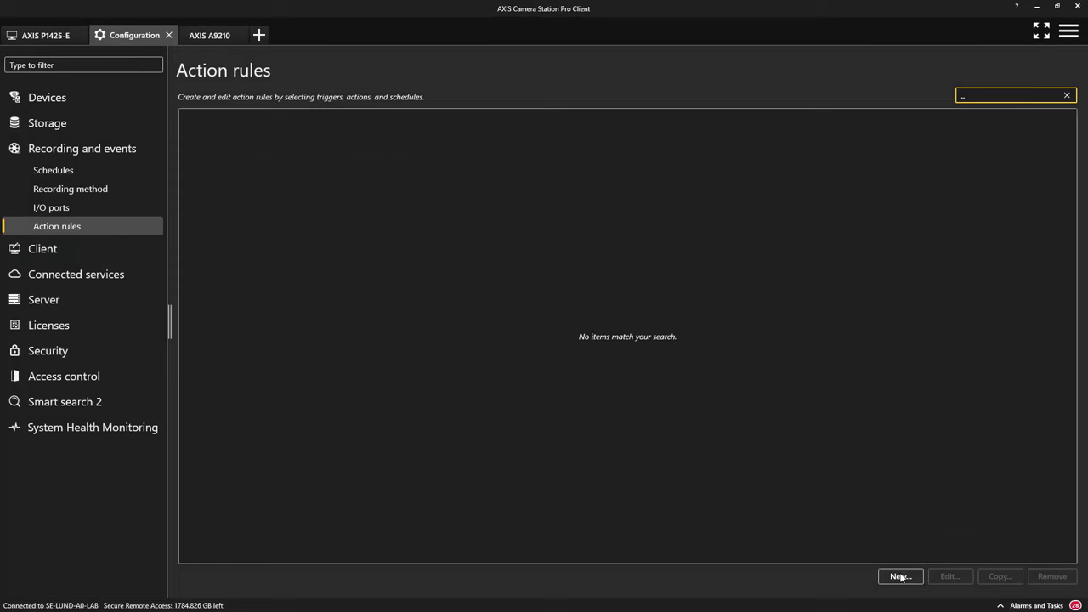
Create a new action rule with a Device Event trigger
click(900, 578)
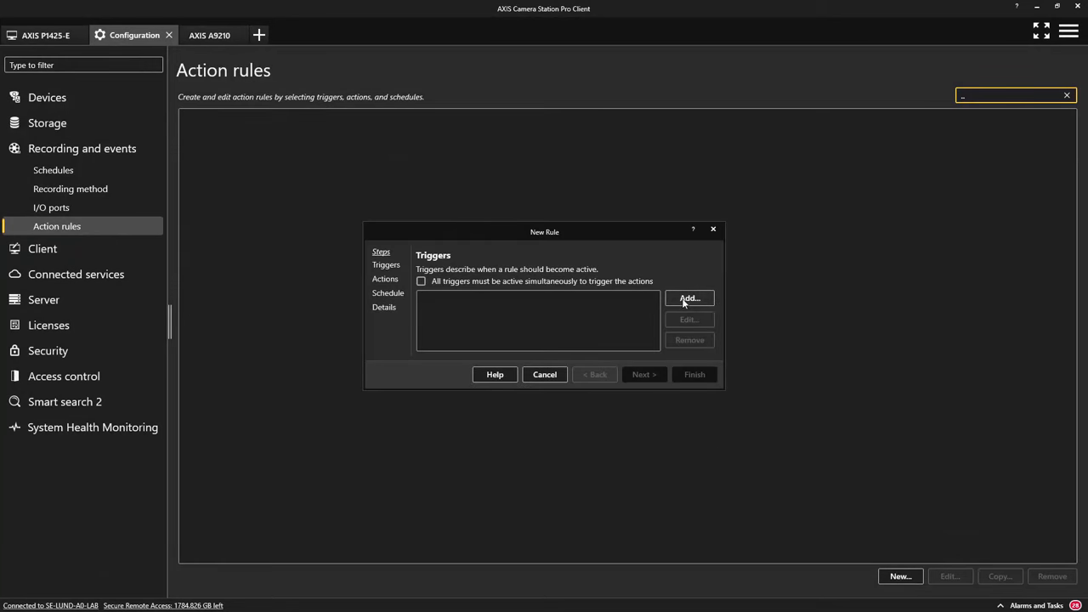
click(689, 299)
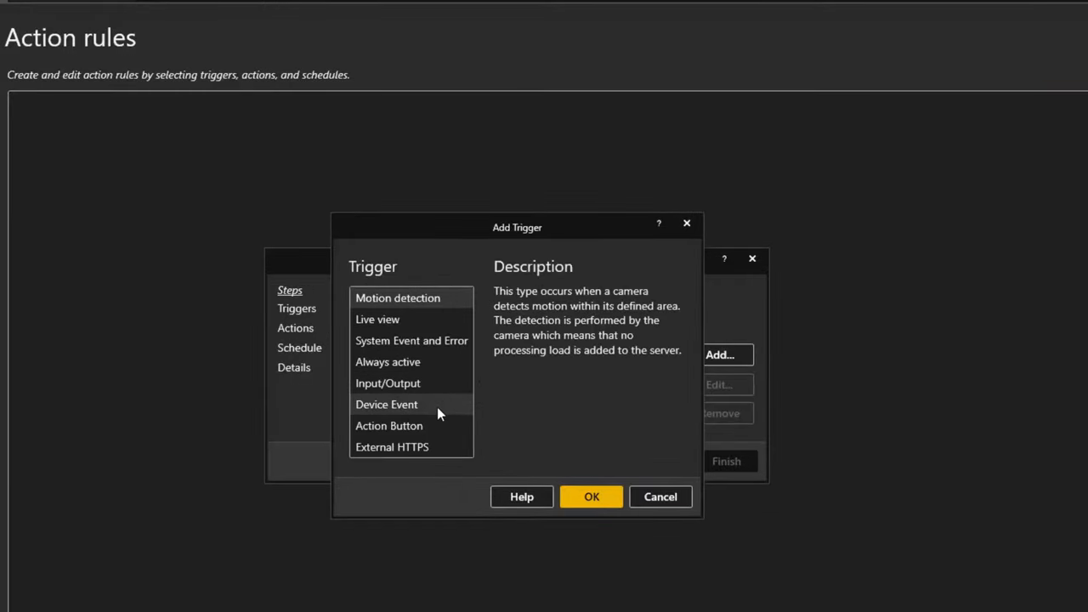
click(386, 404)
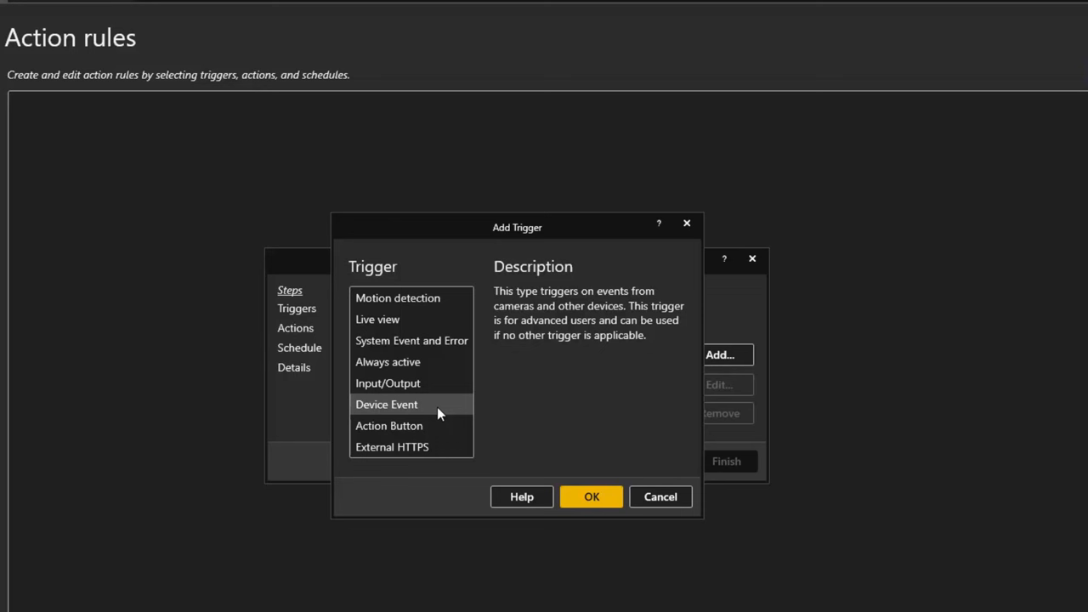
click(592, 496)
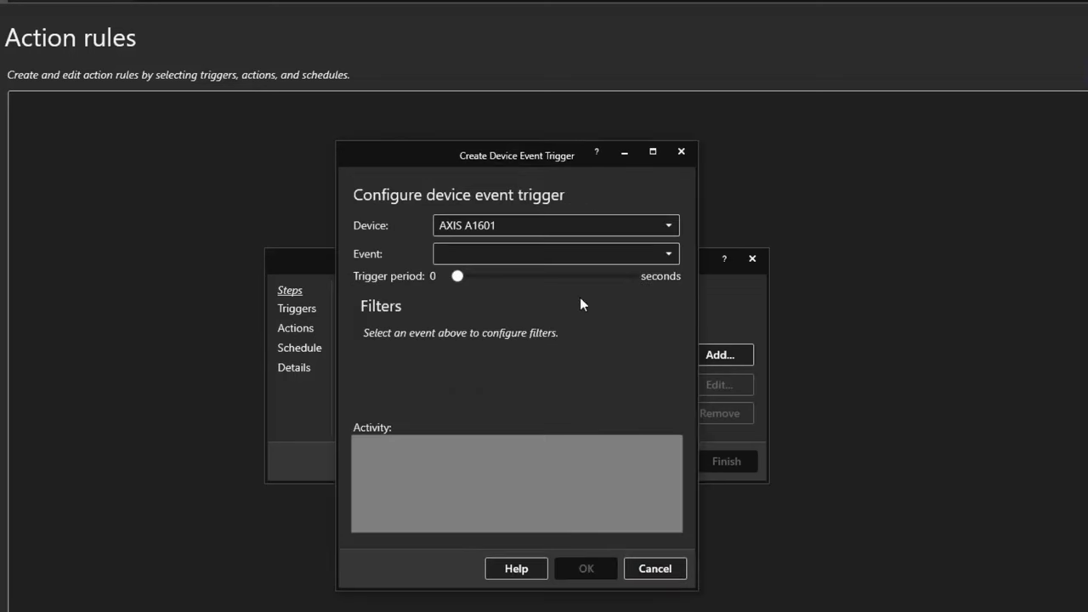
Trigger on AXIS A9210's Digital input port event, limited to the Door Contact port
click(668, 224)
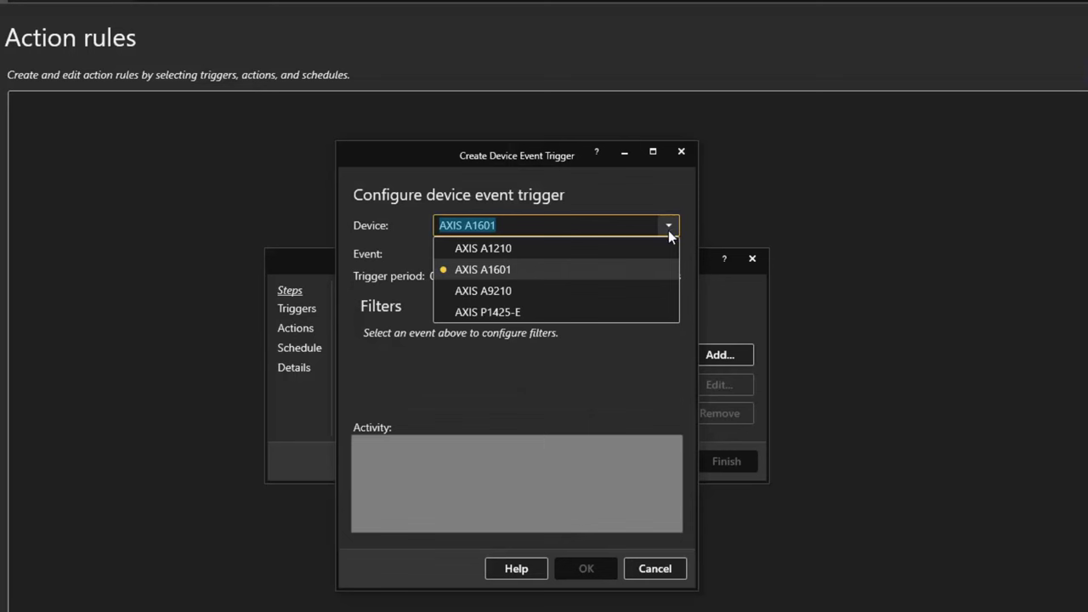
click(483, 289)
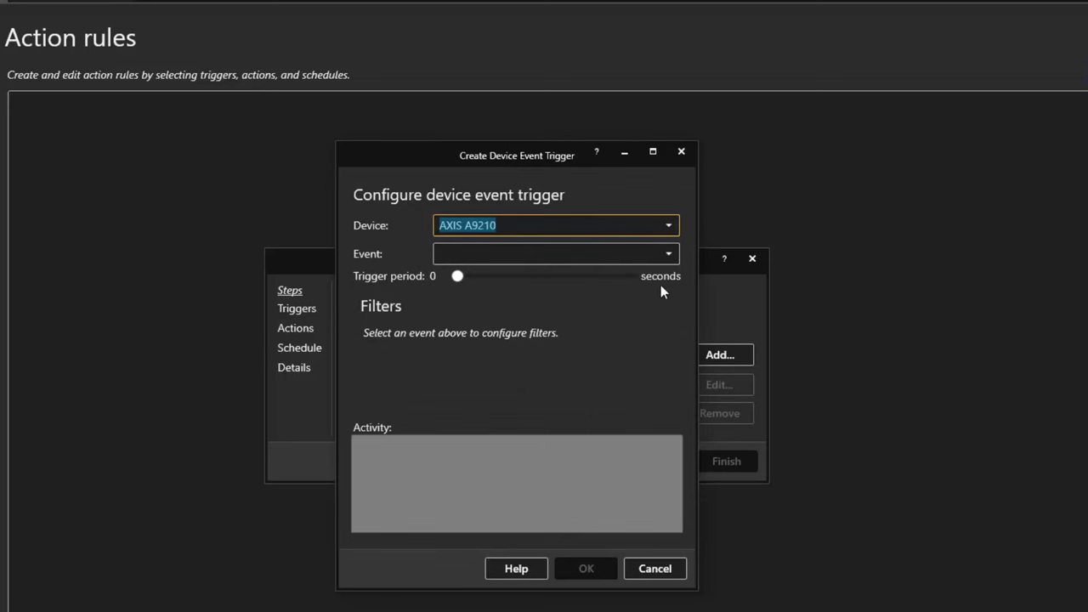
click(666, 254)
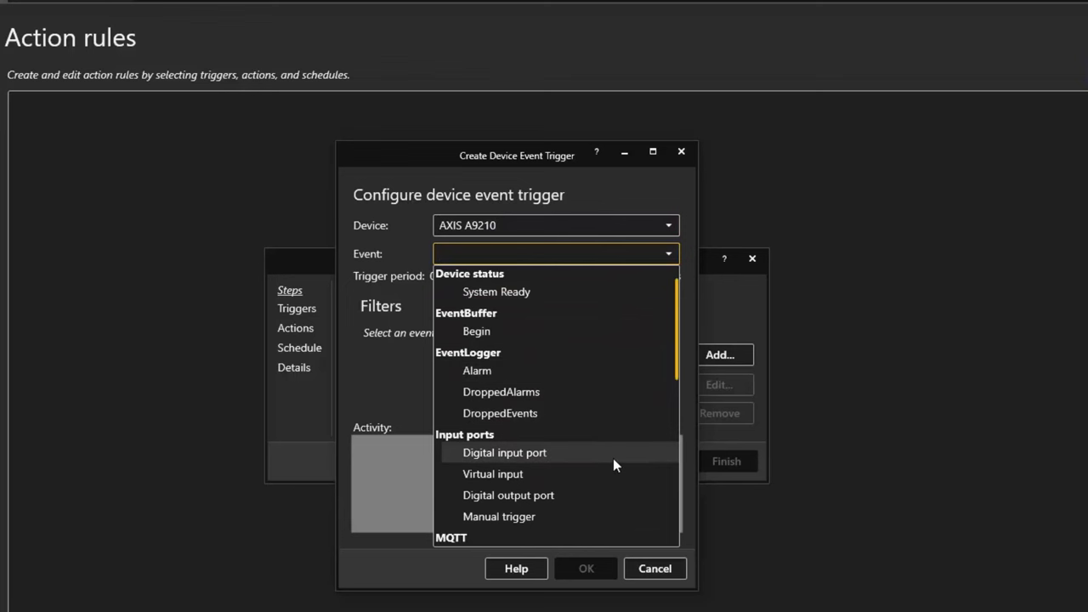
click(503, 452)
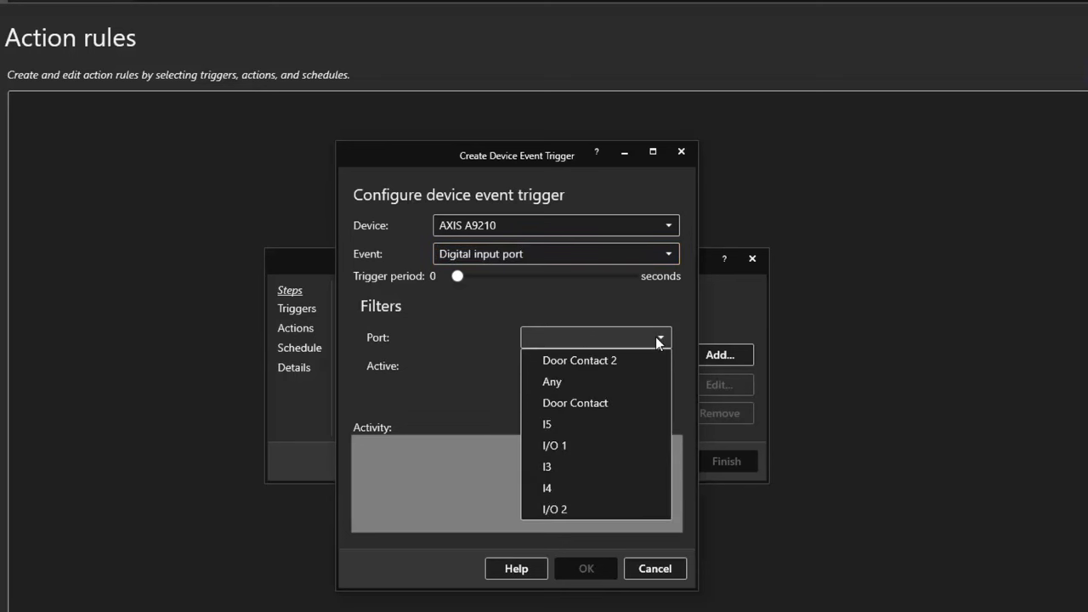
mouse_move(643, 408)
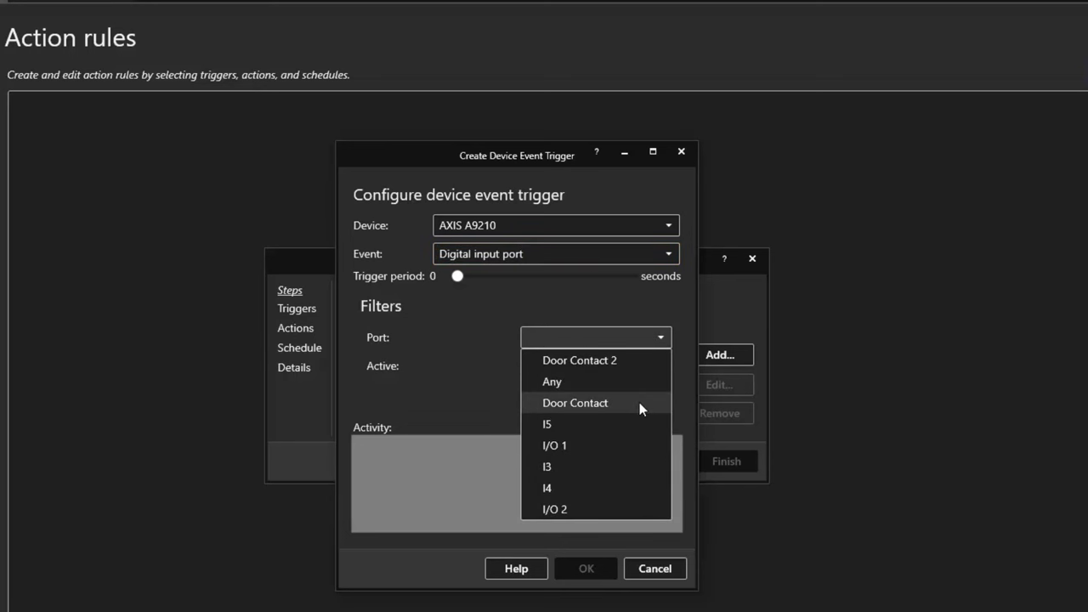
click(575, 403)
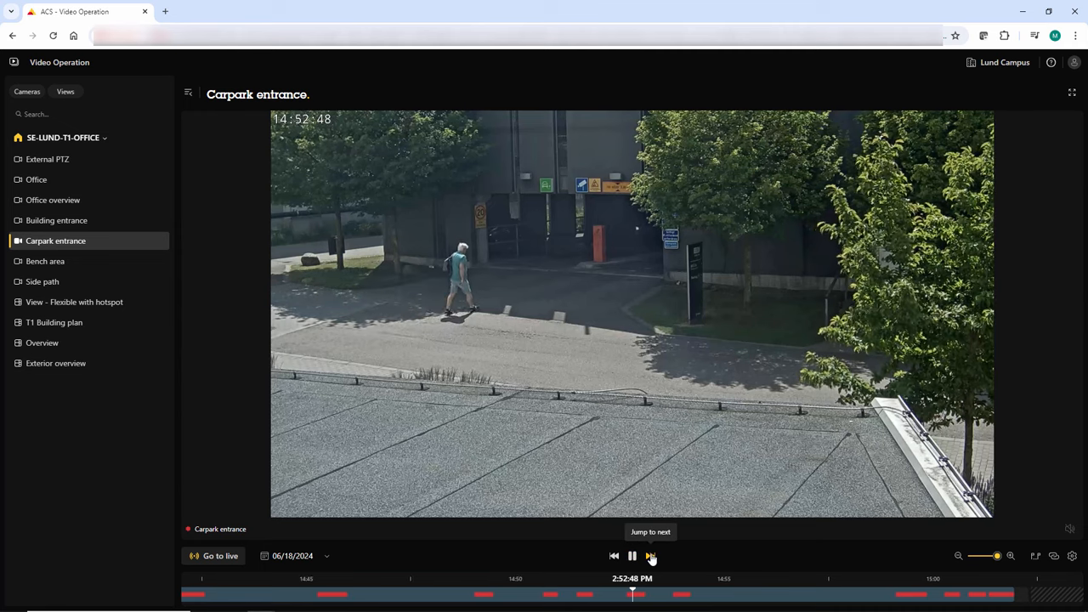
Jump the Carpark entrance playback to the next recorded clip
click(660, 554)
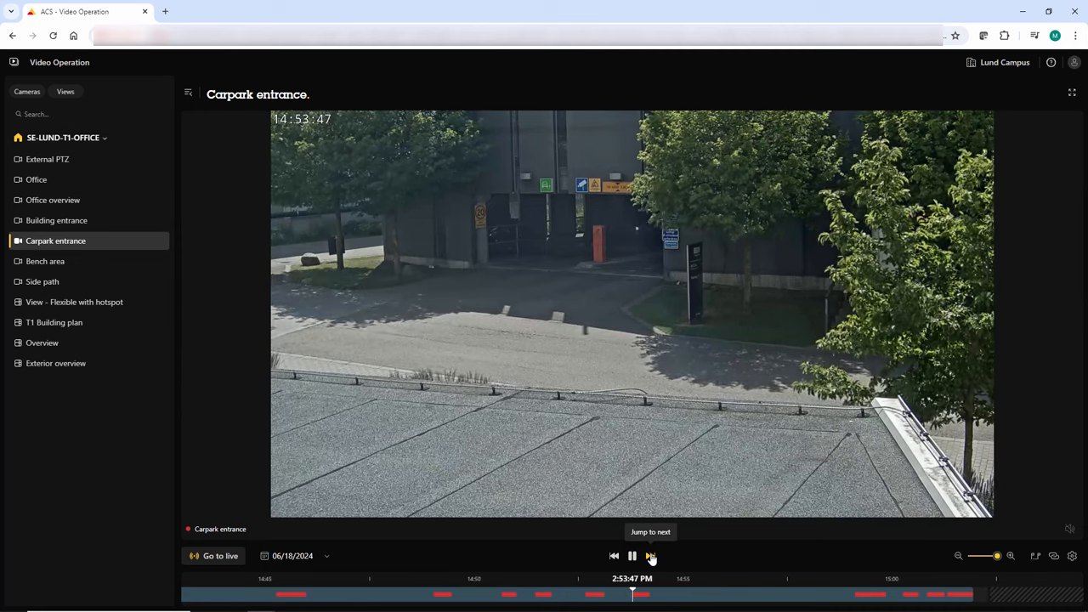